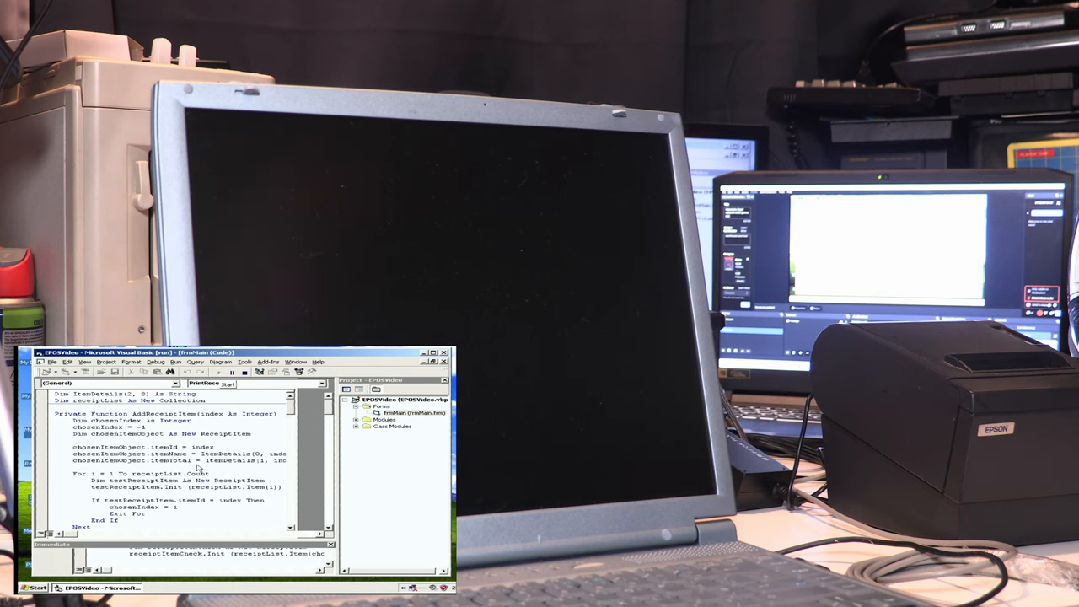
Start the EPOS project so the till form runs with fruit buttons and an empty receipt.
click(219, 371)
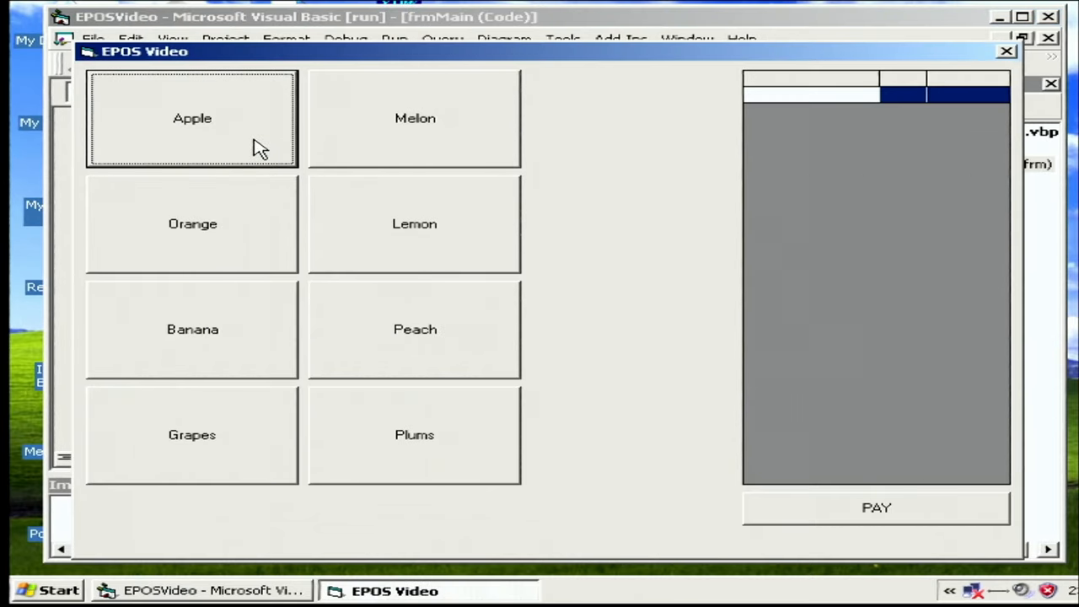
Add two apples to the receipt, showing Apple ×2 at £1.00.
click(192, 118)
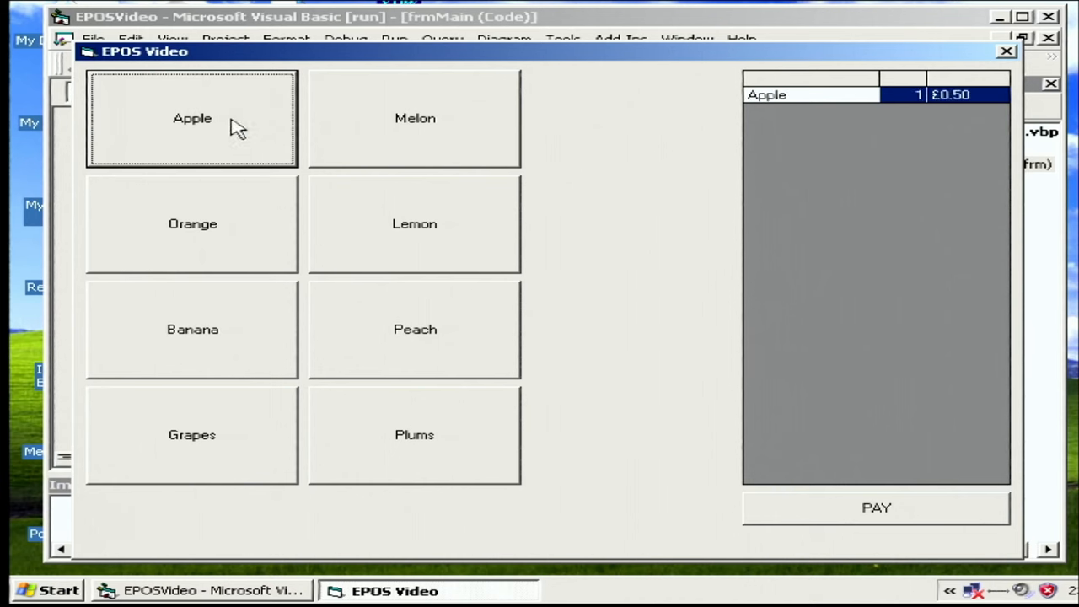
click(415, 223)
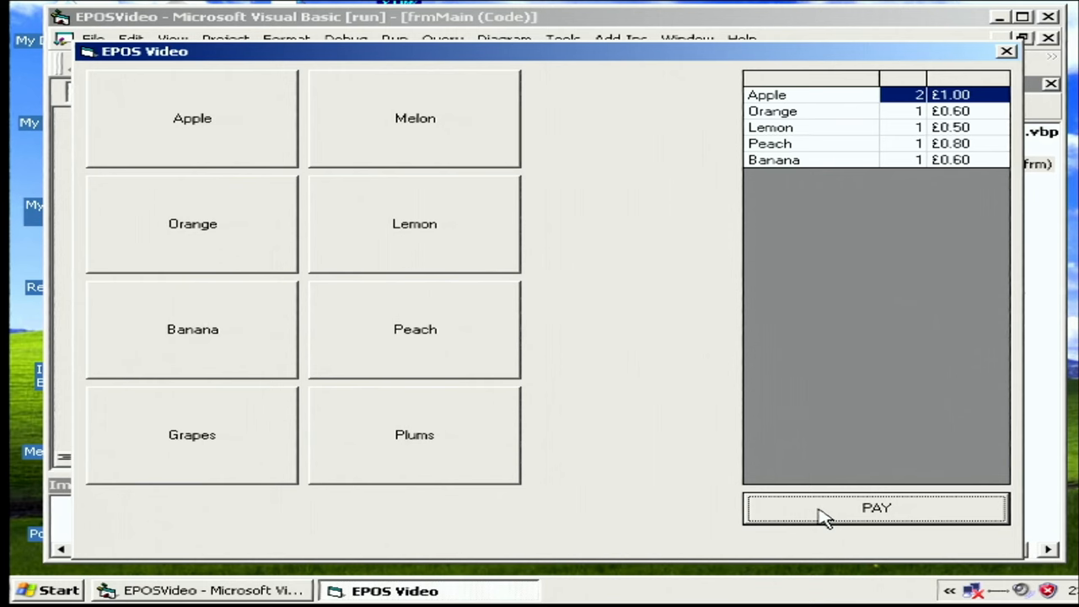
mouse_move(852, 476)
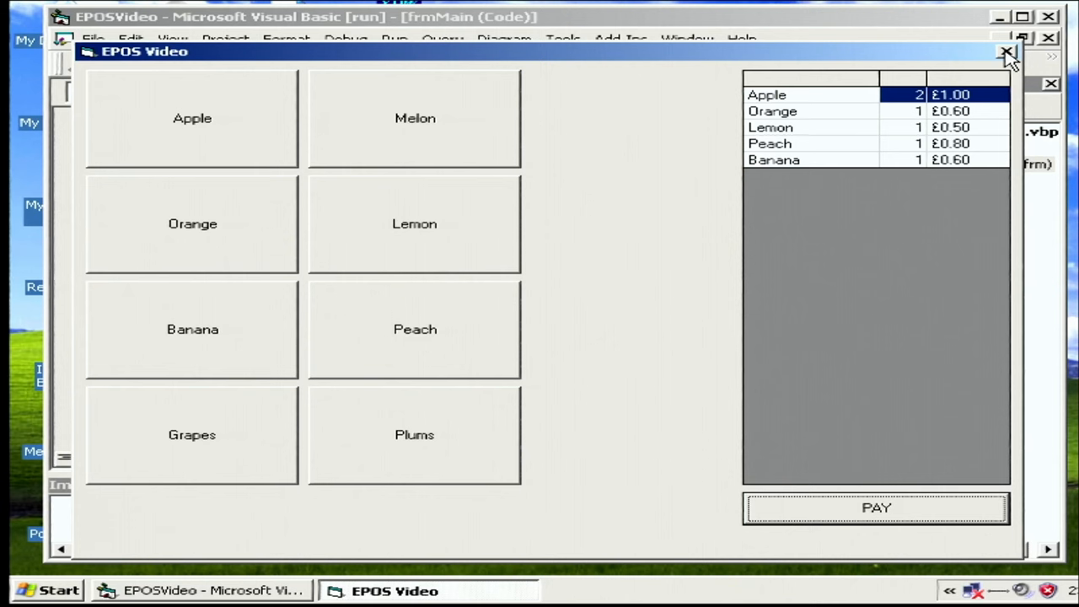
mouse_move(641, 145)
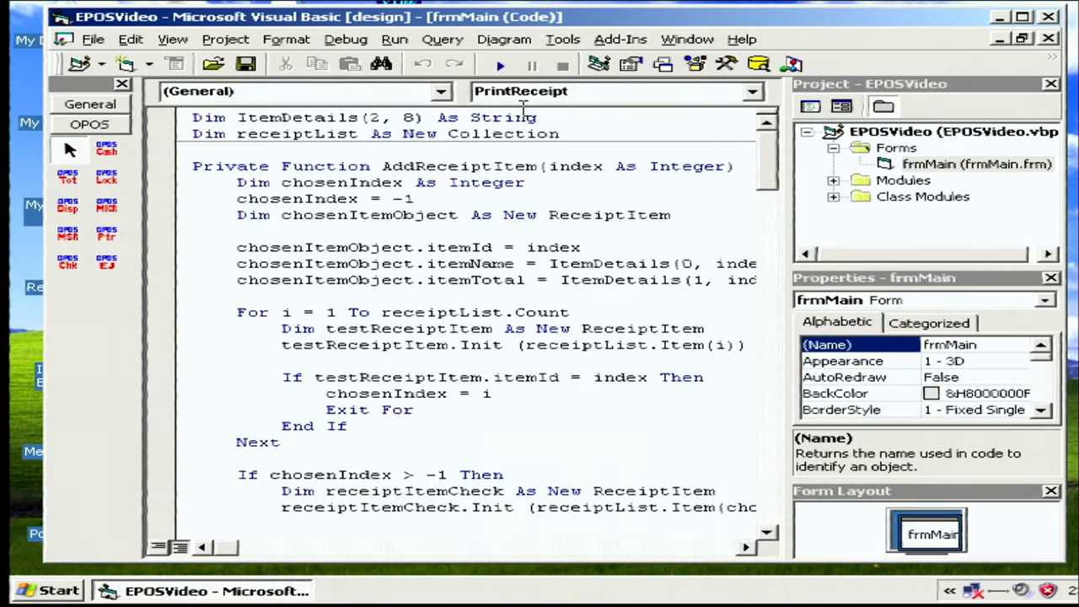
Rerun the EPOS project from the VB6 toolbar after closing the till form.
click(499, 64)
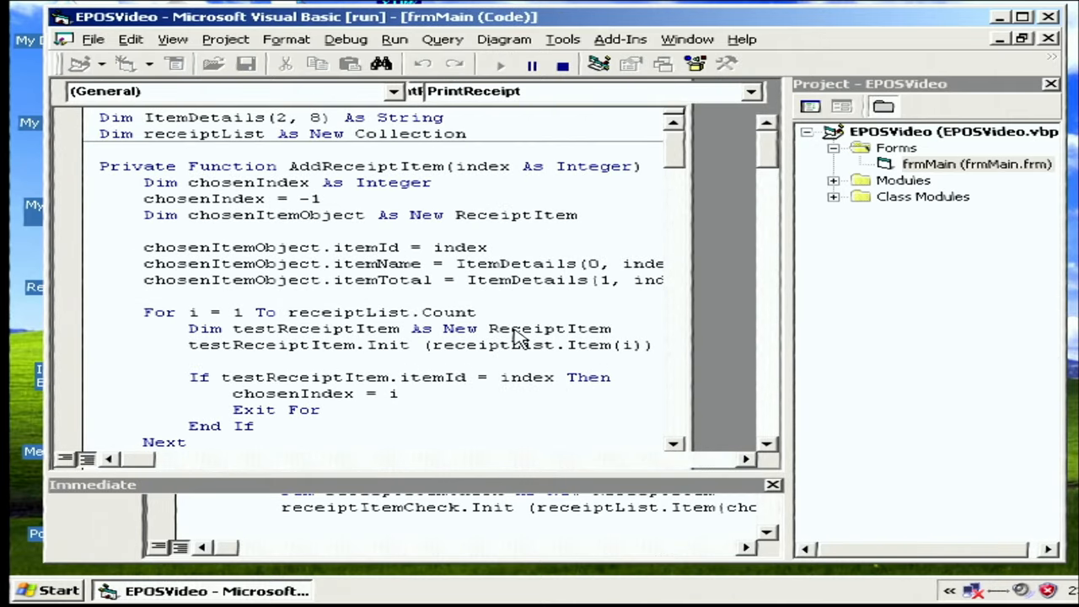
Add an apple (£0.50) and an orange to the freshly restarted receipt.
click(499, 64)
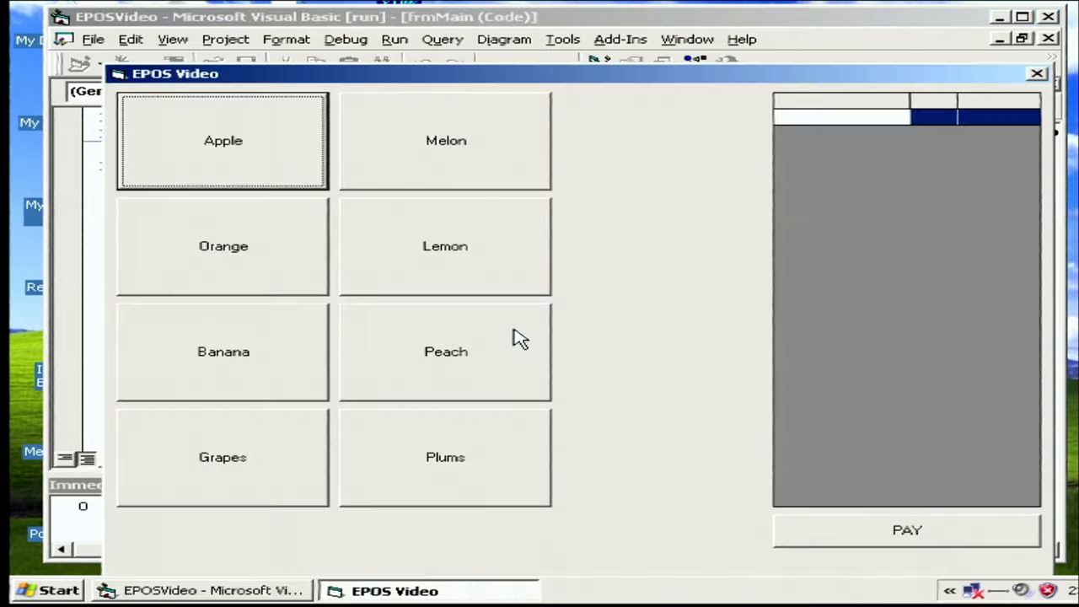
click(223, 140)
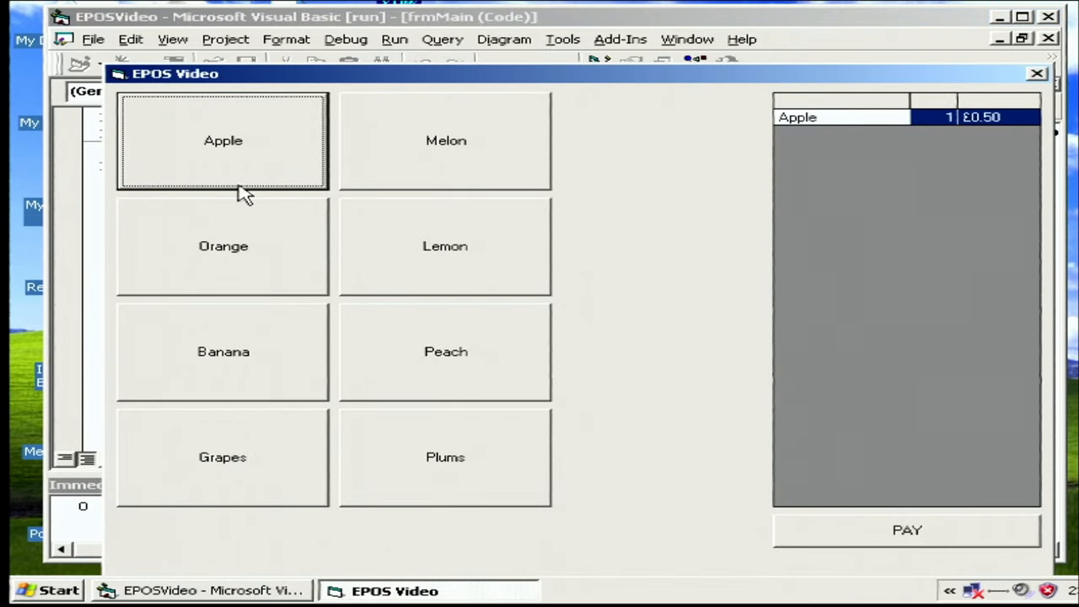
click(223, 352)
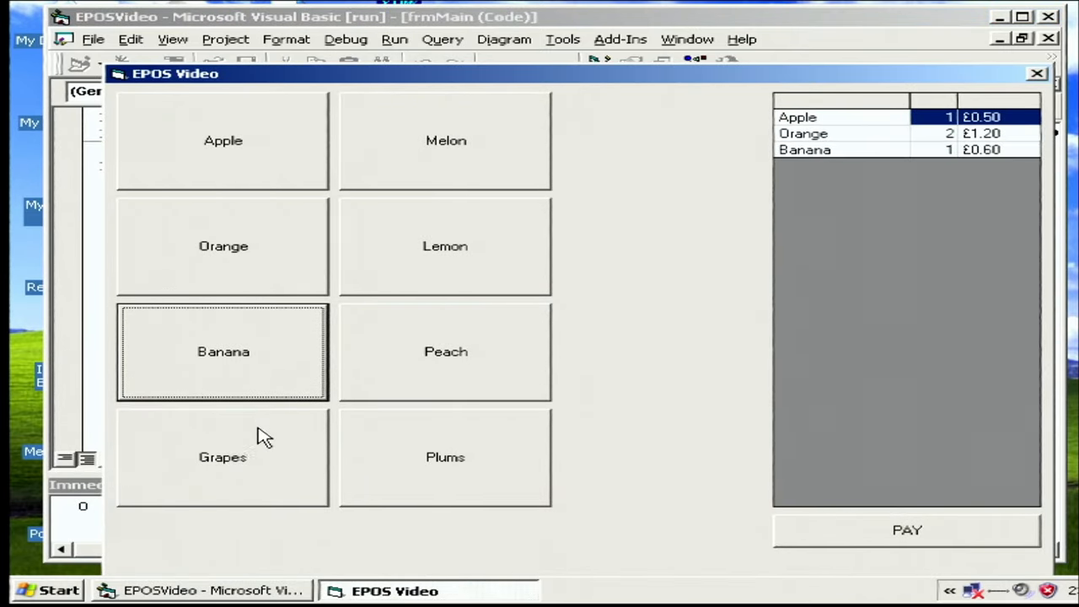